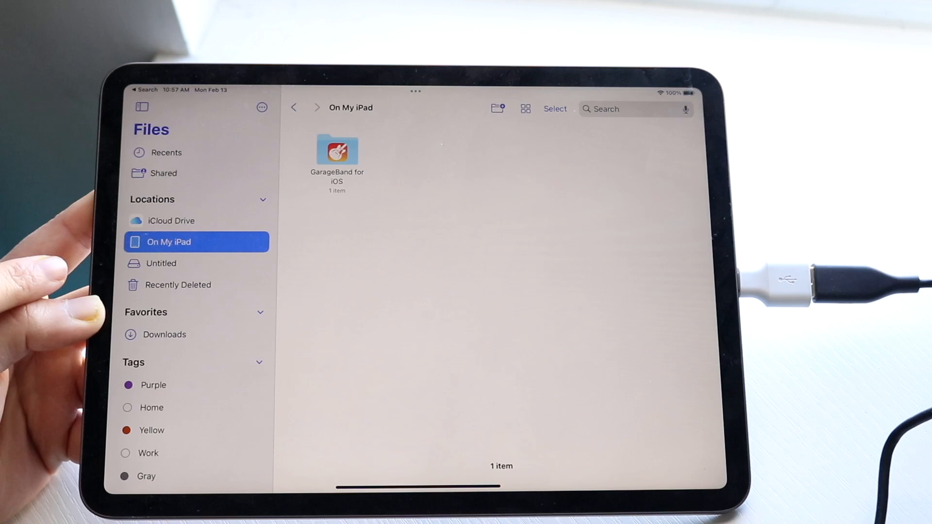
View the Untitled drive's two installer files, then land on On My iPad after unplugging.
click(161, 263)
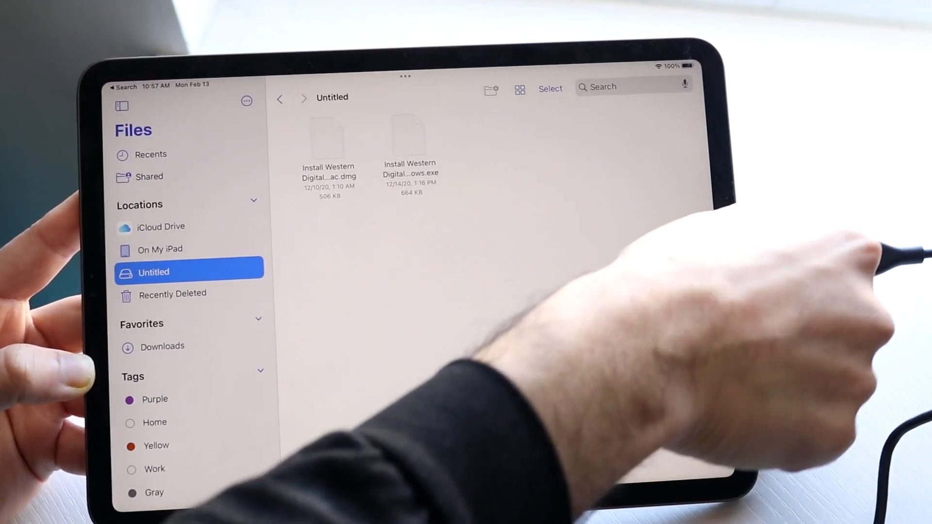
click(159, 248)
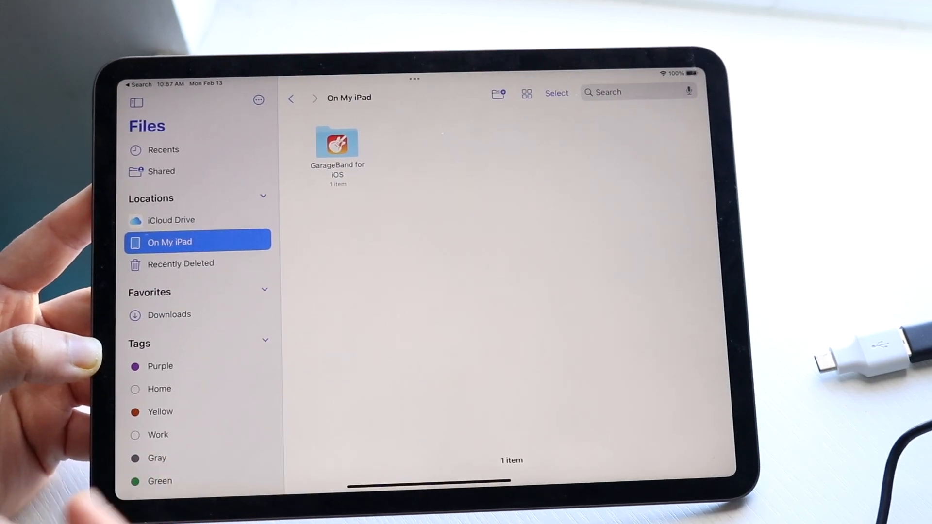